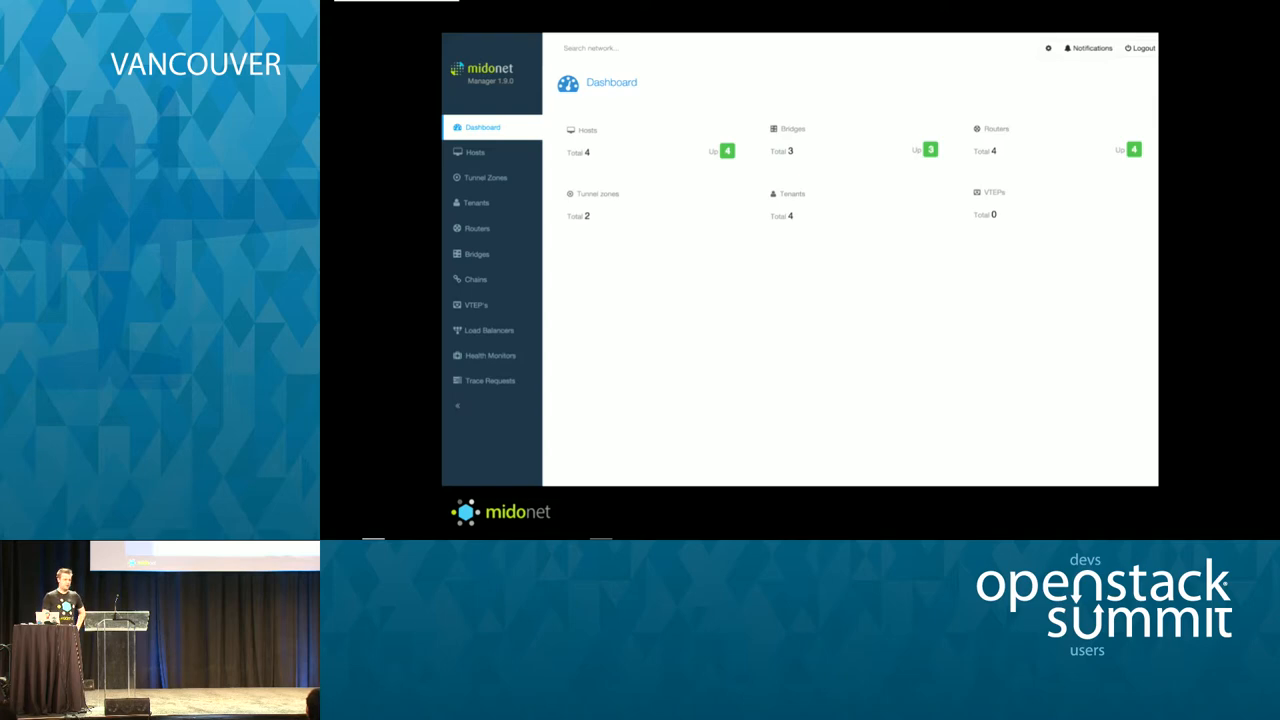
Step: Show the Dashboard's summary counts of hosts, bridges, routers, tunnel zones, tenants and VTEPs
{"action": "left_click", "coordinate": [477, 228]}
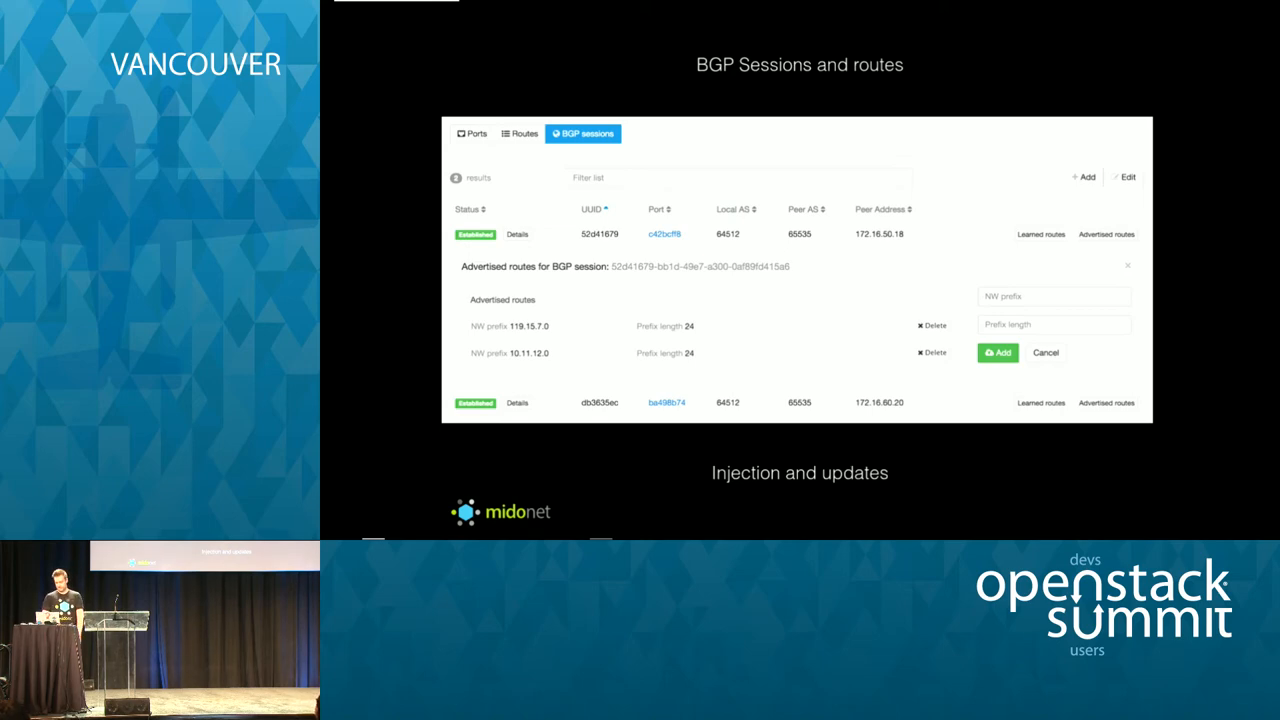
{"action": "left_click", "coordinate": [523, 86]}
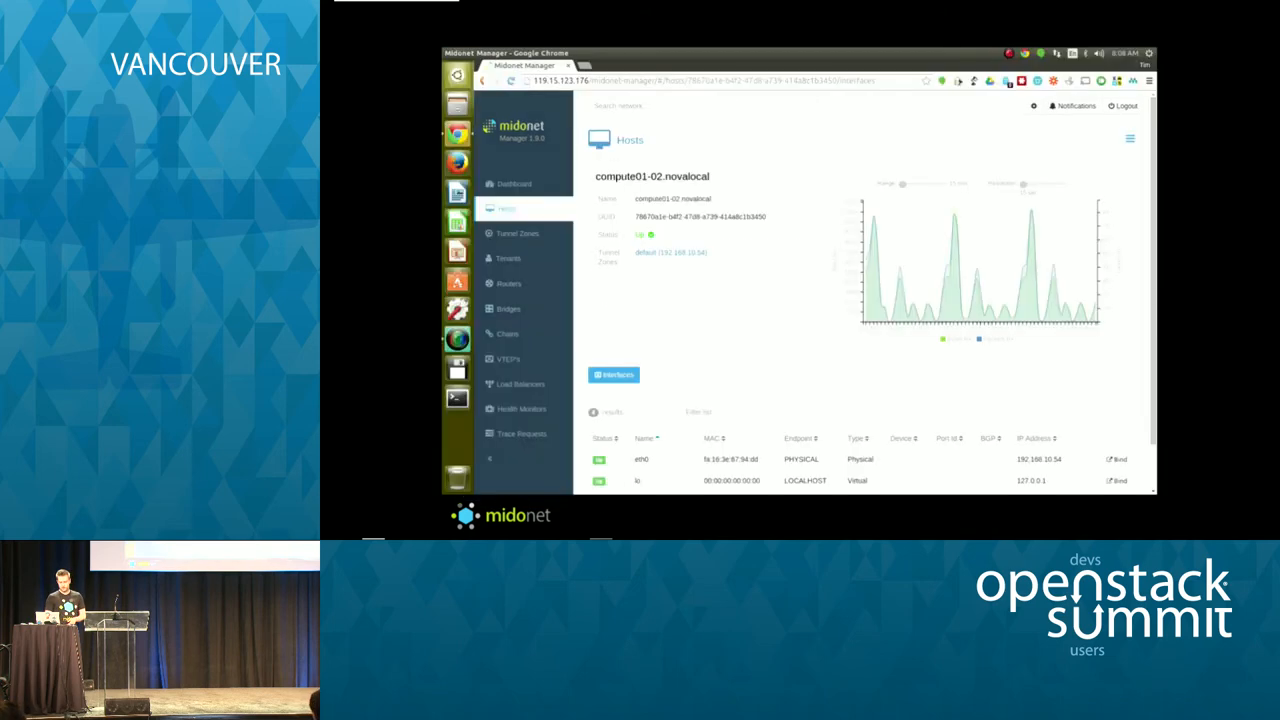
{"action": "mouse_move", "coordinate": [907, 374]}
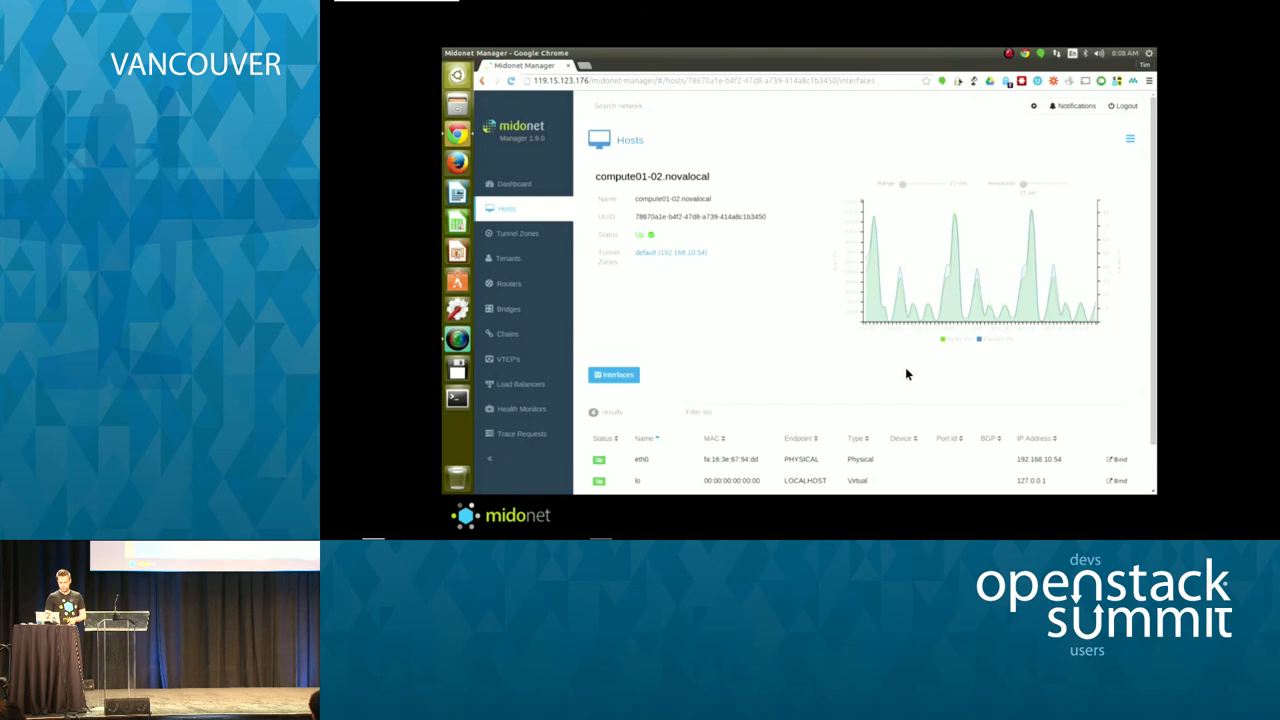